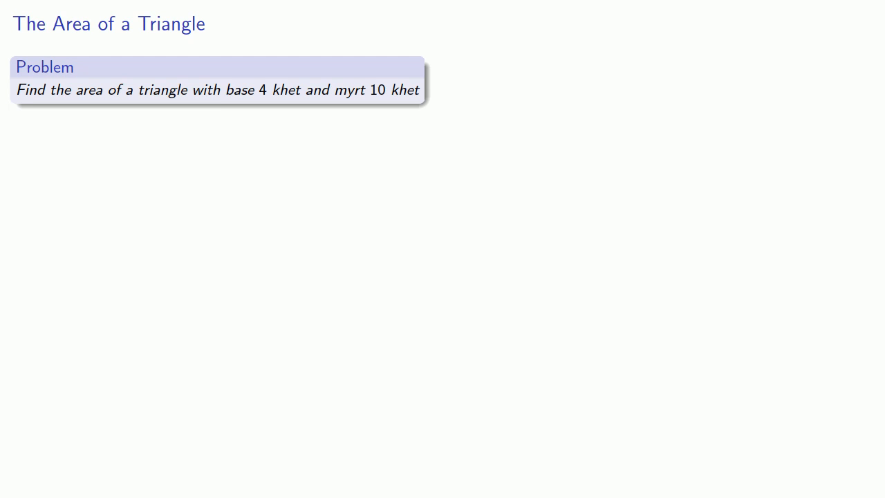
Reveal Ahmose's two triangle computation steps giving area 20, the altitude remark and the ½bh diagram.
{"action": "double_click", "coordinate": [286, 90]}
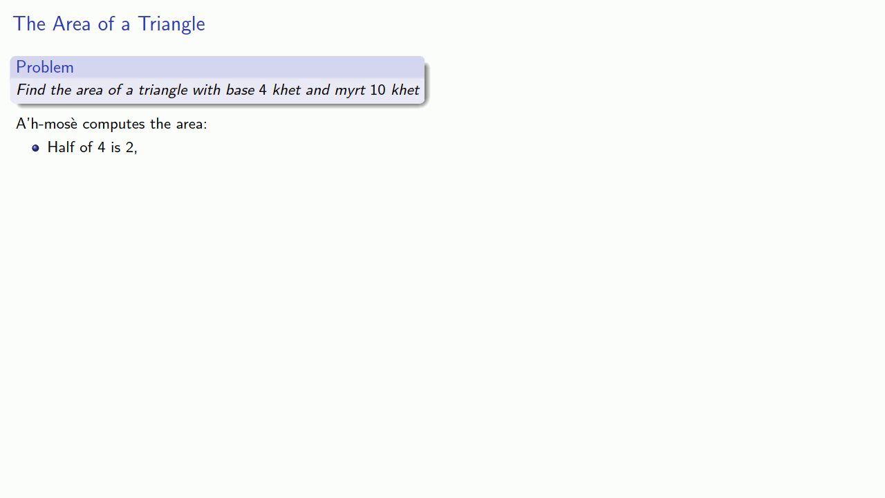
{"action": "key", "text": "right"}
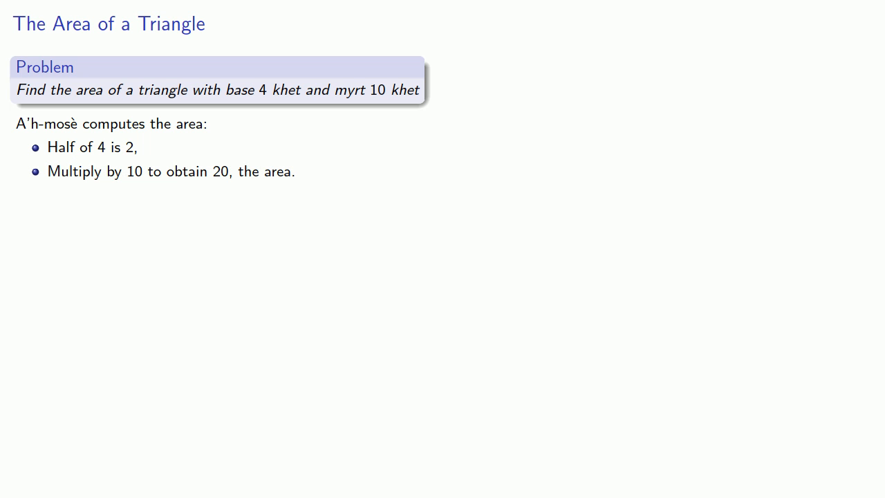
{"action": "key", "text": "Right"}
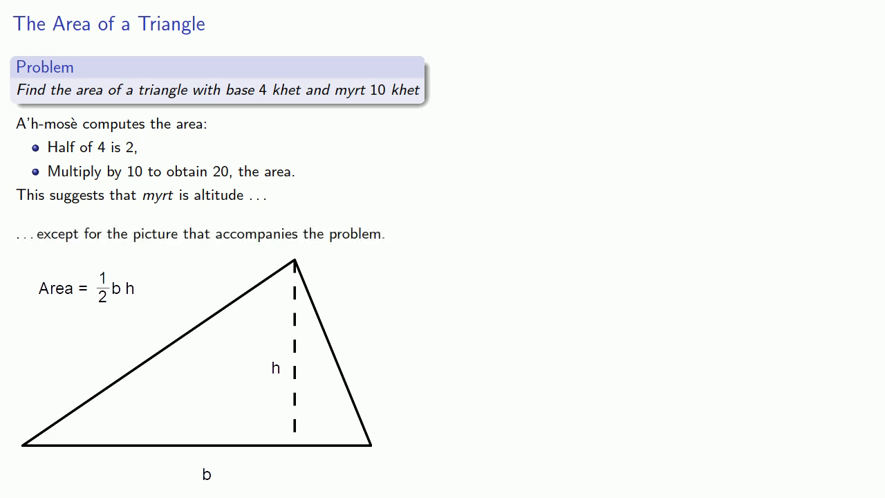
{"action": "key", "text": "Right"}
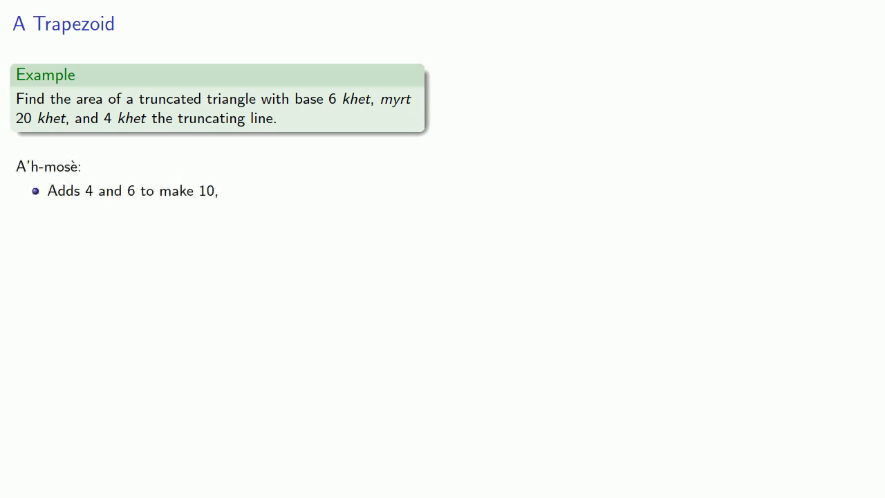
Reveal the trapezoid's divide-by-2 and multiply-by-20 steps giving 100, its diagram, then the 9-khet circle problem.
{"action": "key", "text": "right"}
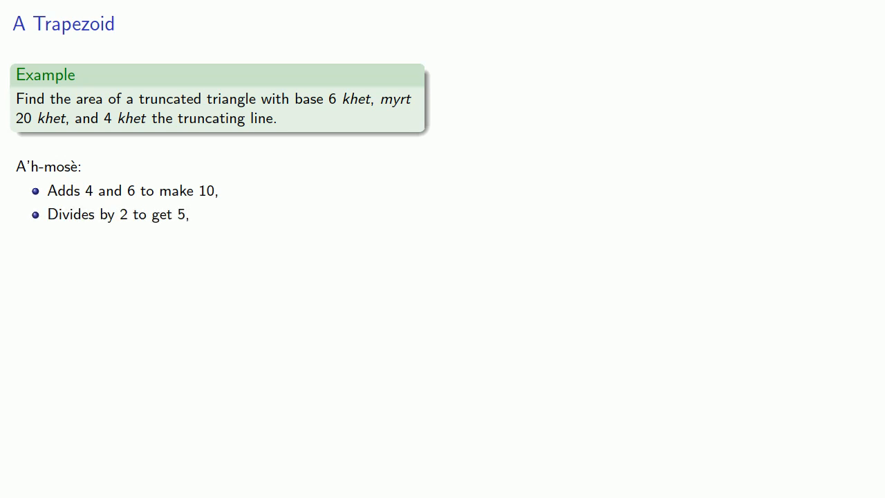
{"action": "key", "text": "right"}
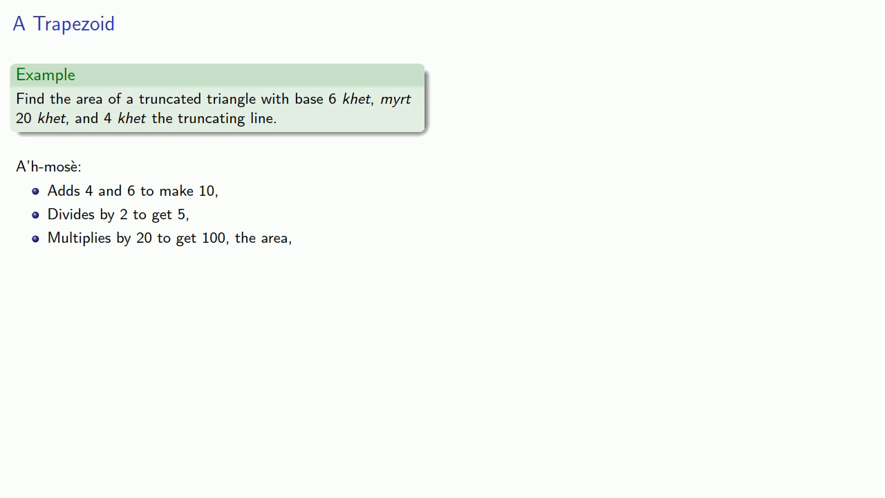
{"action": "key", "text": "Right"}
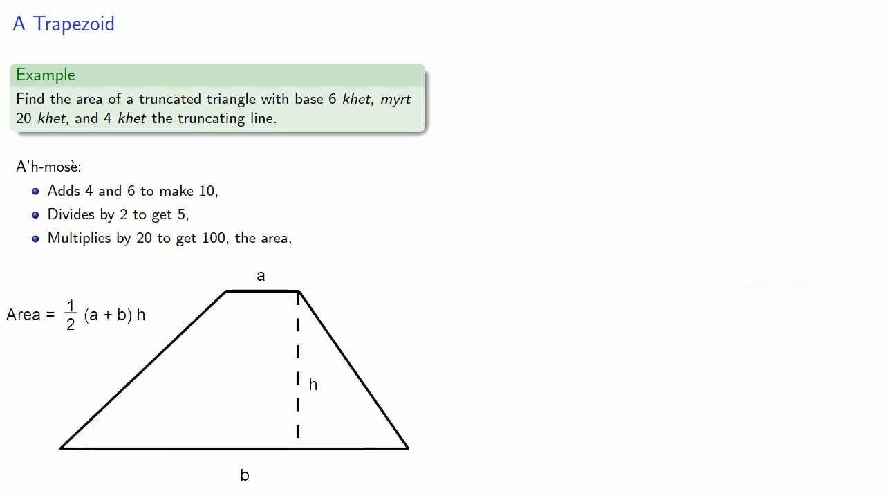
{"action": "key", "text": "Right"}
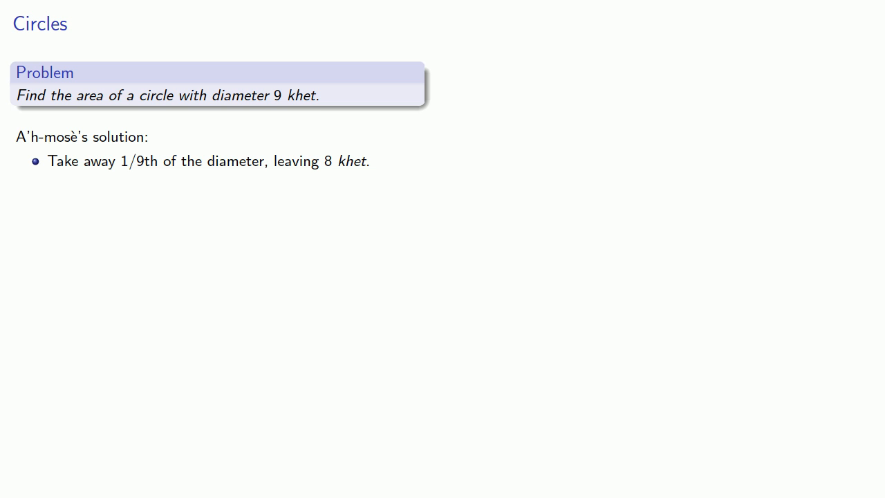
Advance from the circle's 8-khet step to the 'An Egyptian Value of π?' slide.
{"action": "key", "text": "Right"}
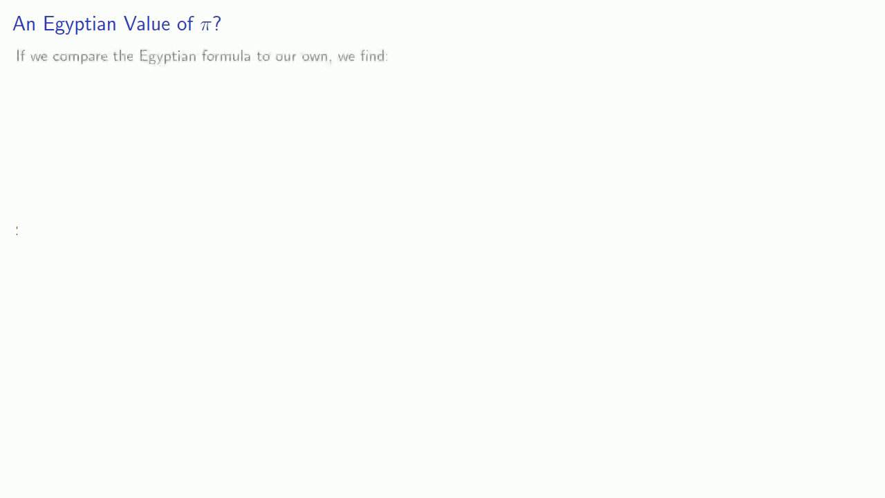